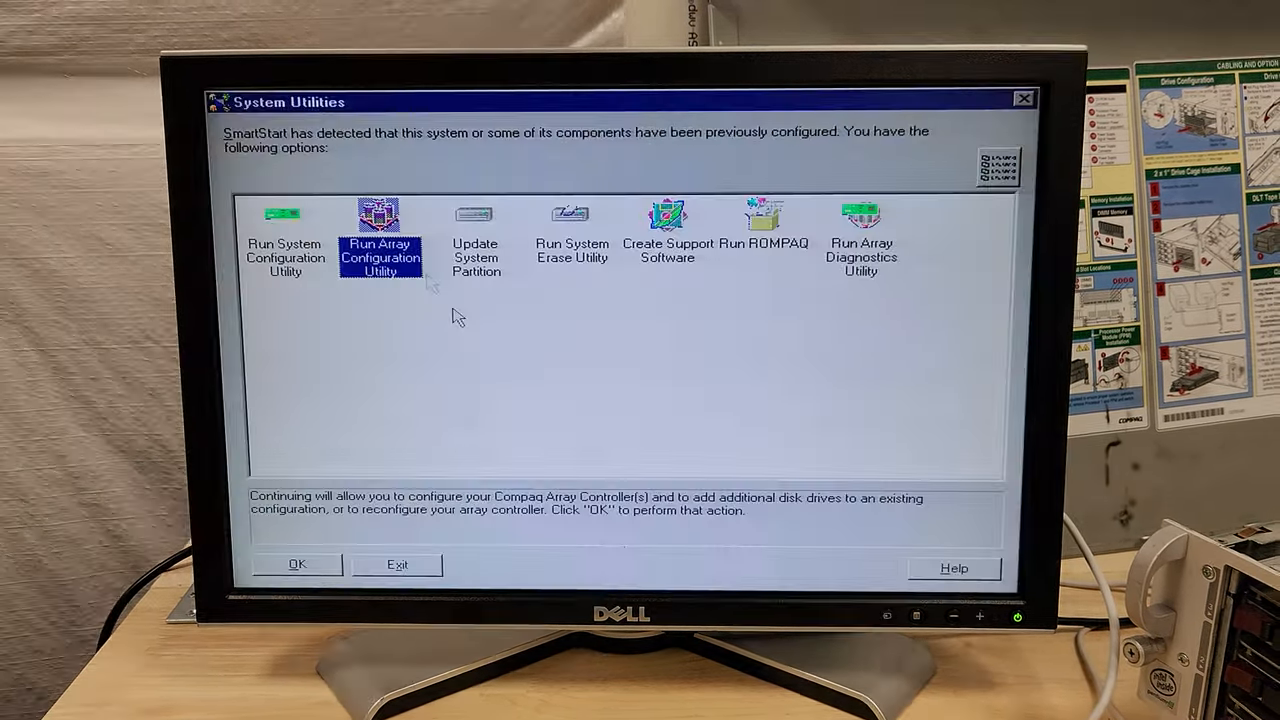
# Step: Finish the Windows 2000 Professional Setup wizard and restart back to the SmartStart System Utilities menu
pyautogui.click(297, 564)
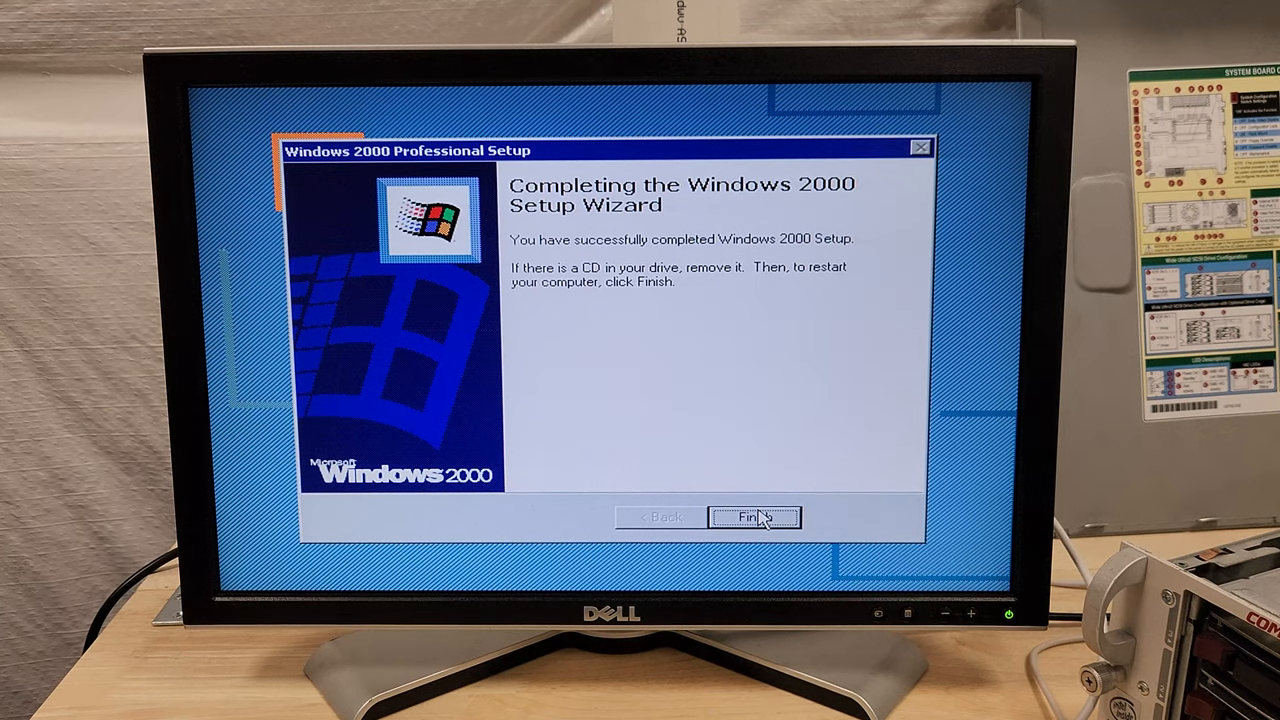
pyautogui.click(754, 517)
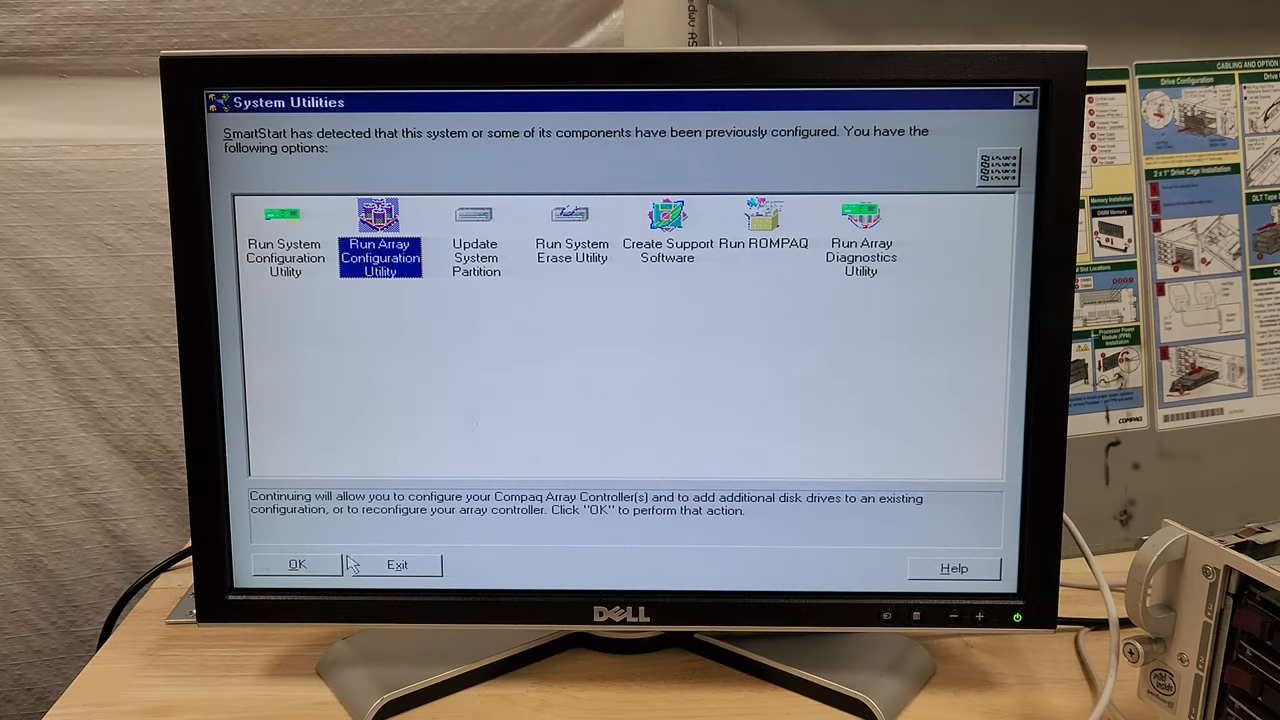